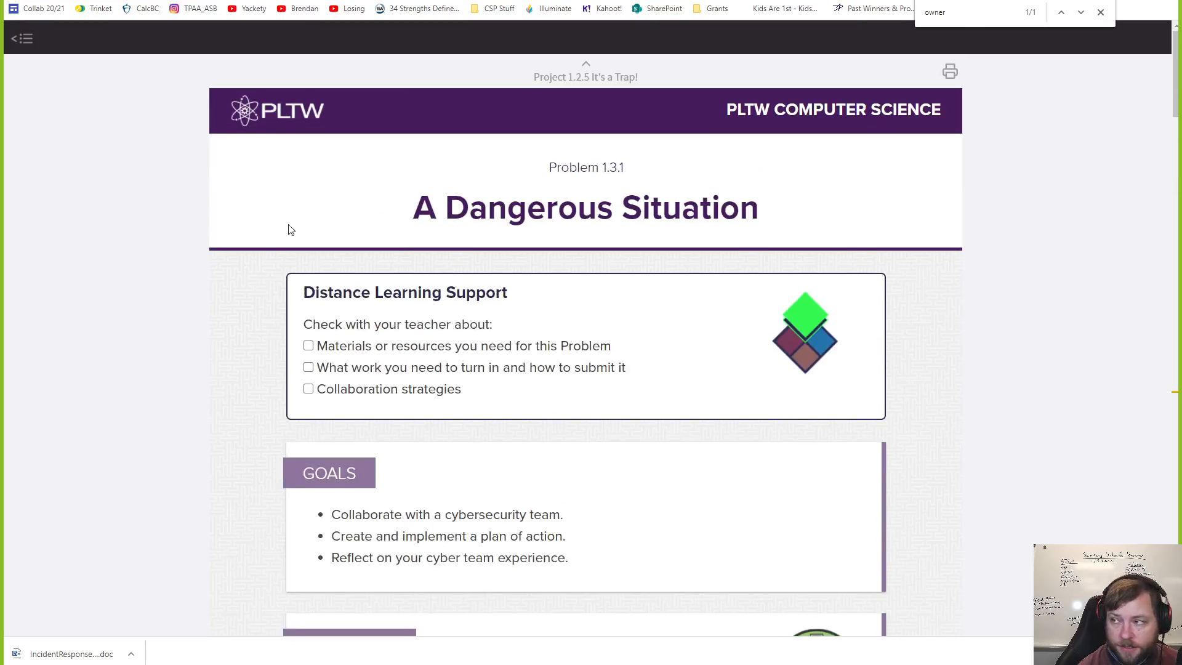
pyautogui.moveTo(260, 255)
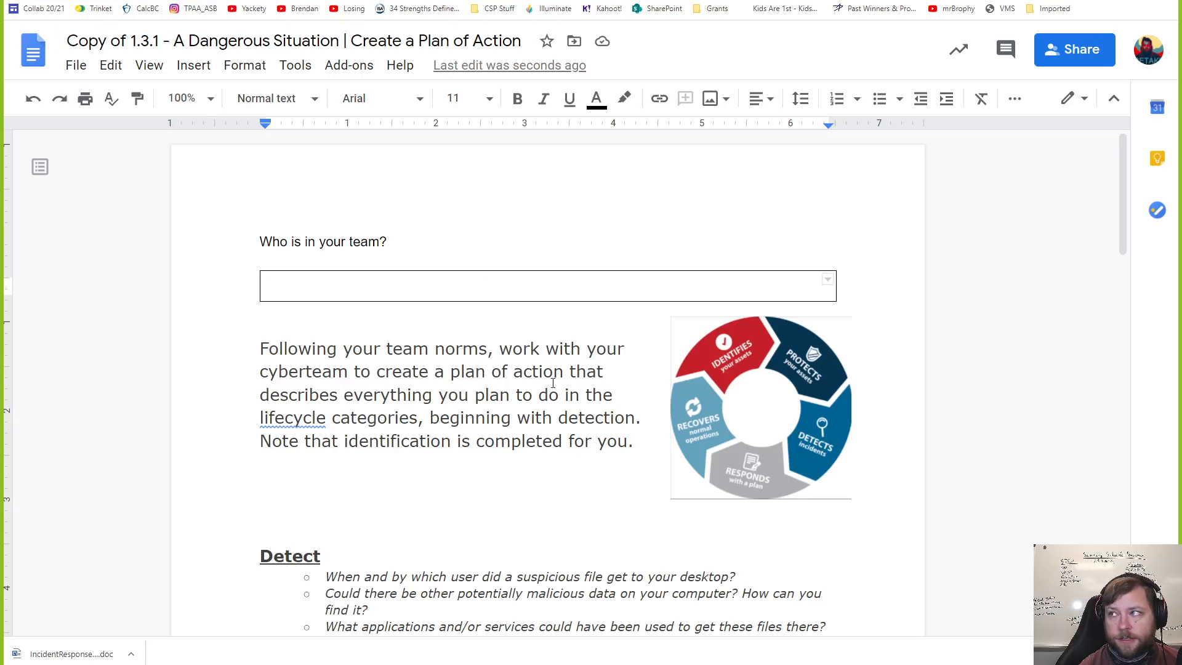
# - Scroll down the plan of action before switching to the Classroom assignment
pyautogui.scroll(-3)
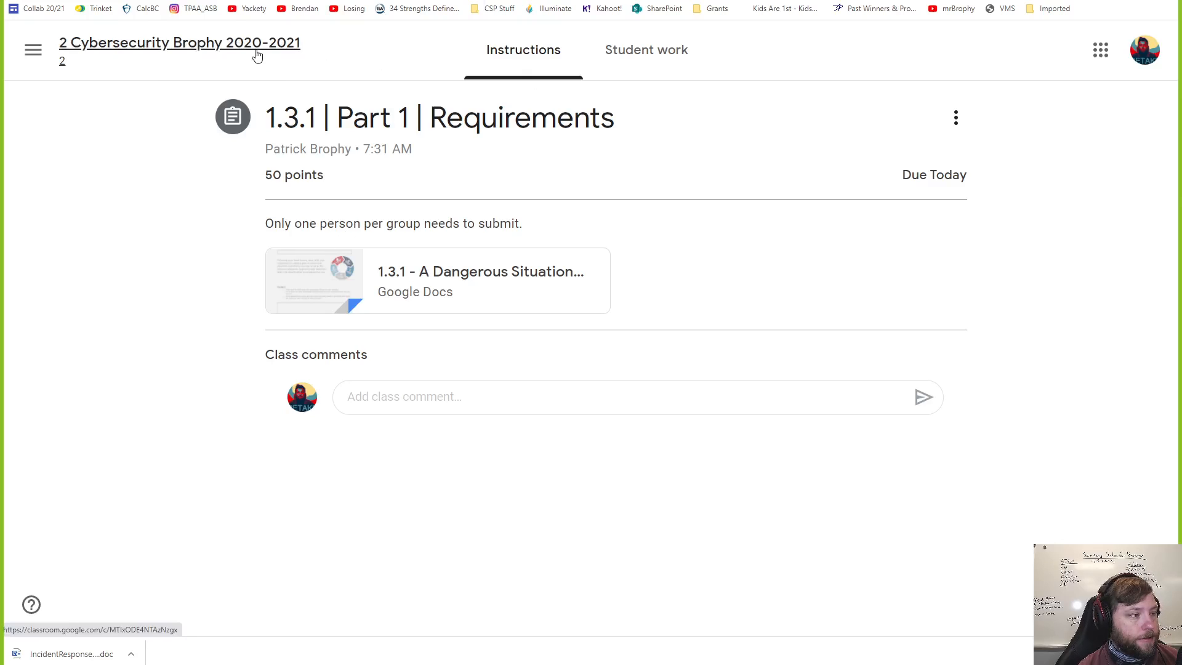
# - Browse the Classwork lists of the 2 Cybersecurity and 1 Cybersecurity Brophy classes
pyautogui.click(178, 43)
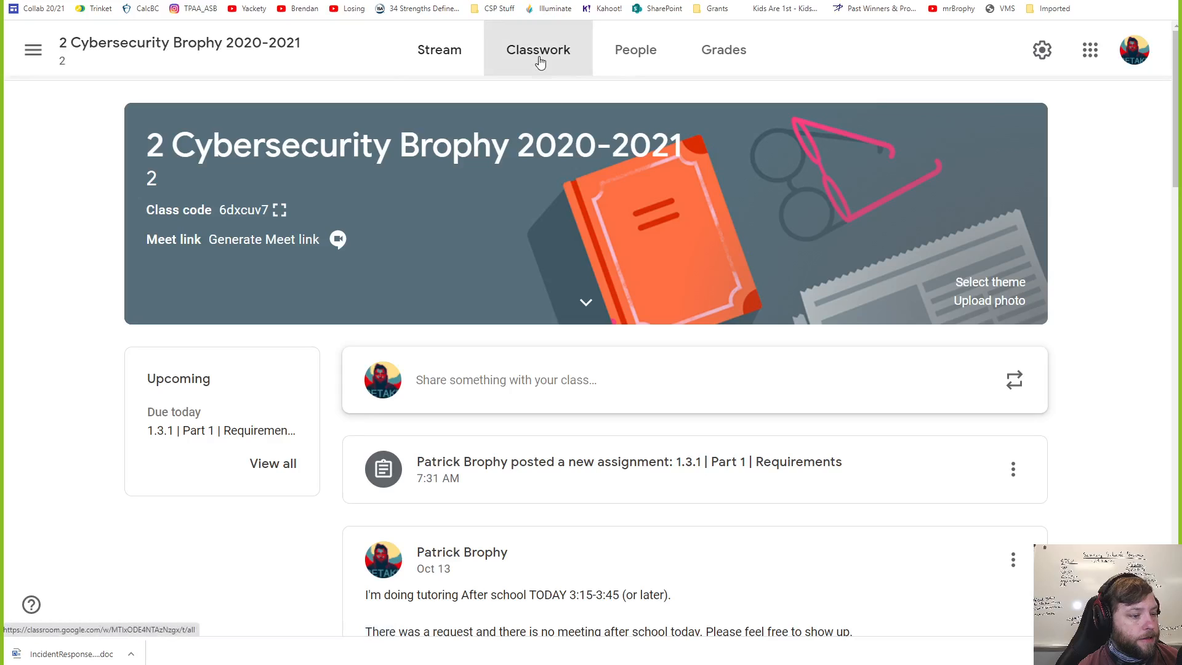
pyautogui.click(538, 49)
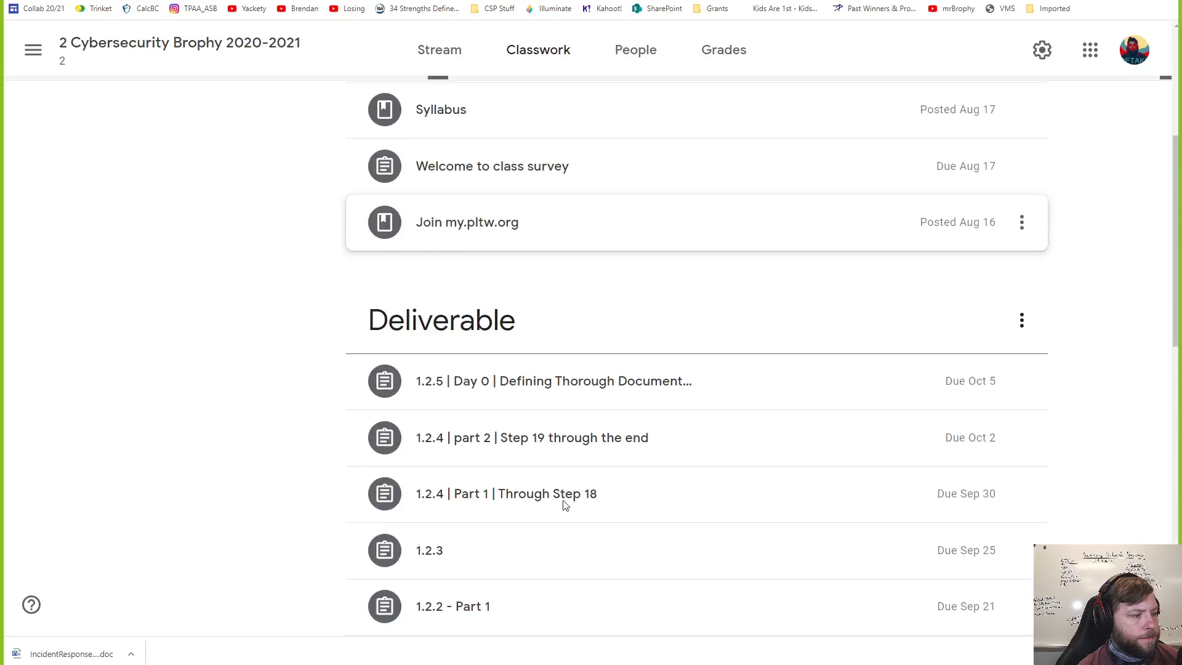
pyautogui.scroll(-3)
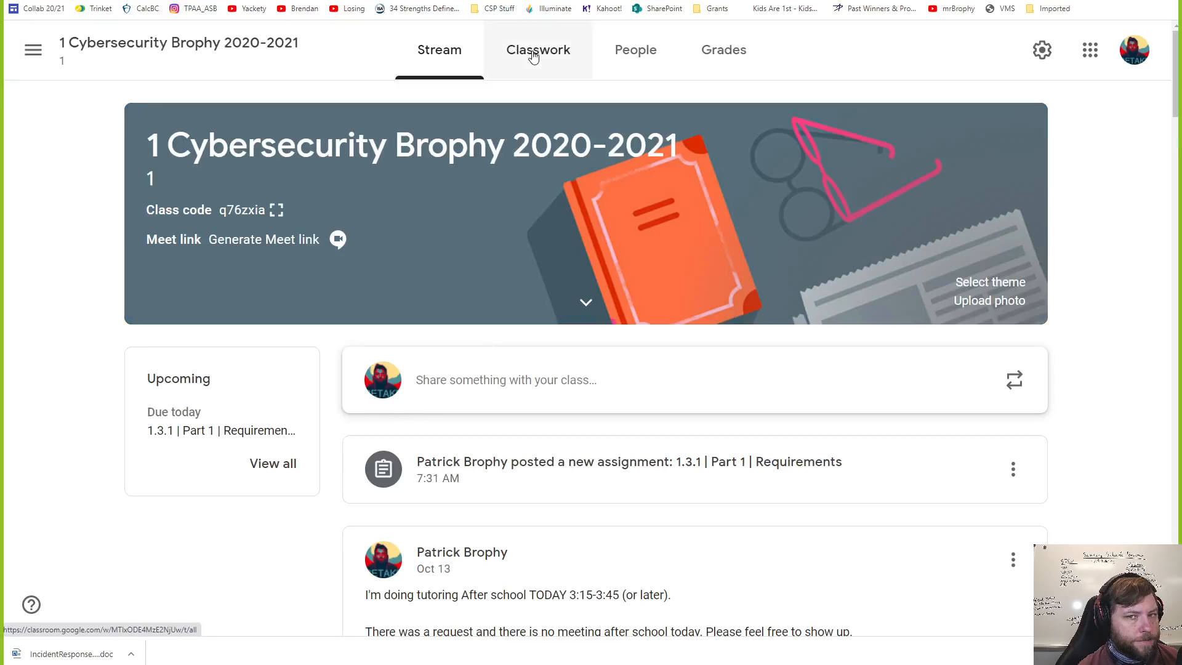
pyautogui.click(538, 49)
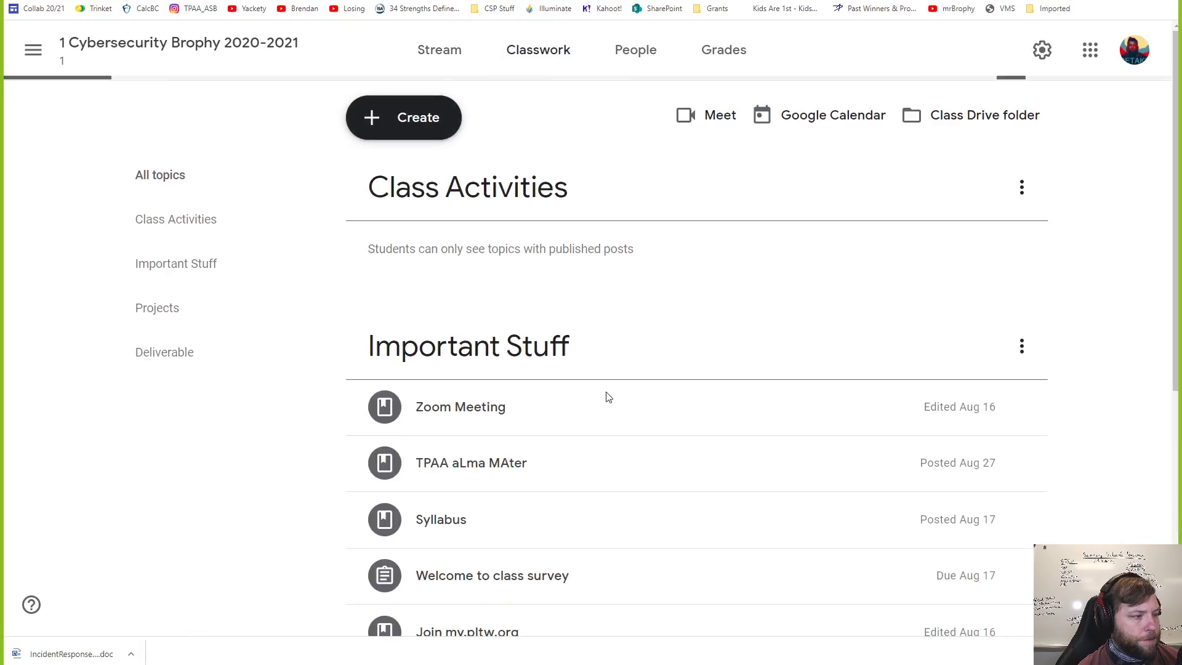
pyautogui.scroll(-3)
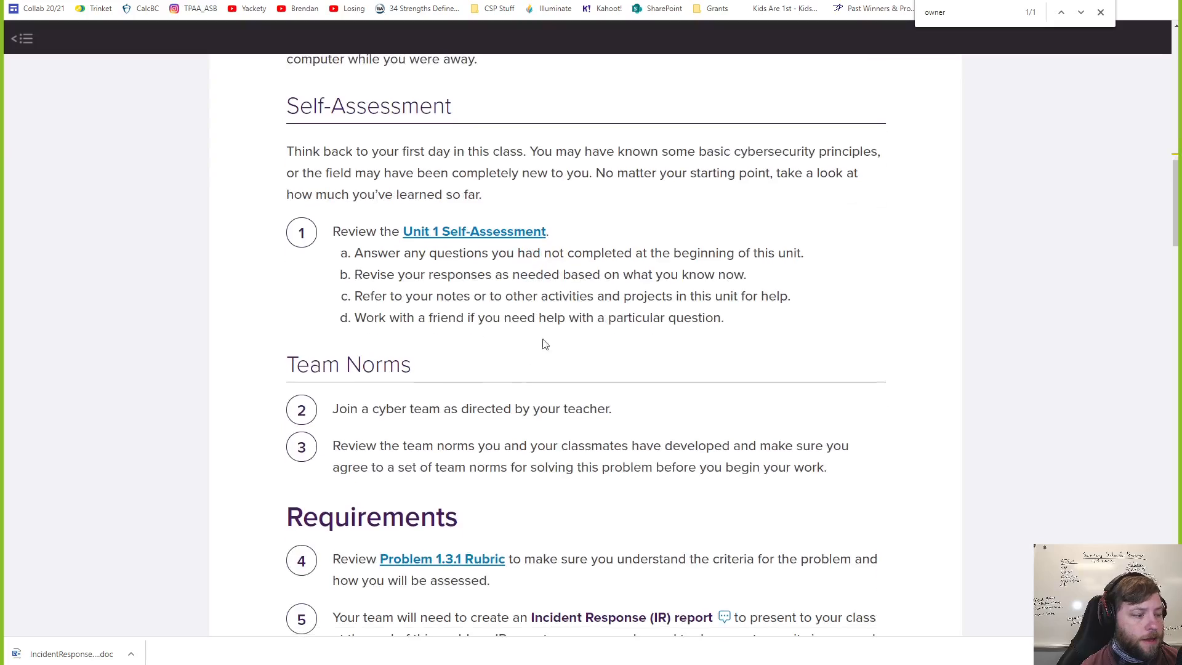
pyautogui.scroll(-3)
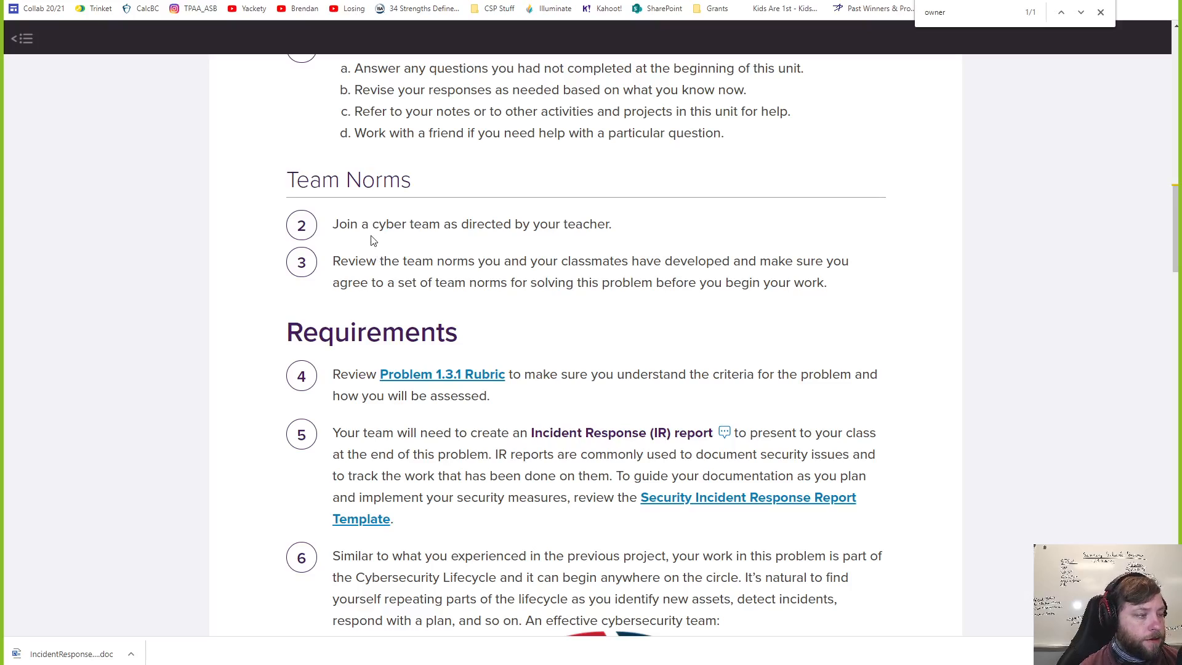
pyautogui.scroll(-3)
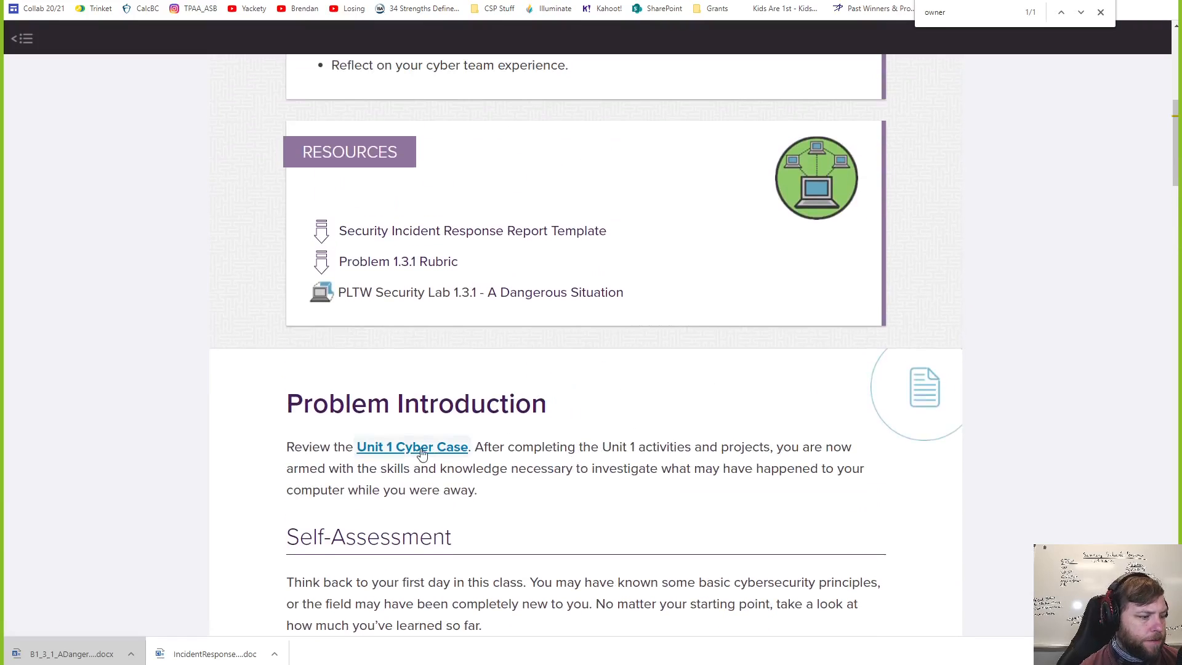
pyautogui.moveTo(411, 446)
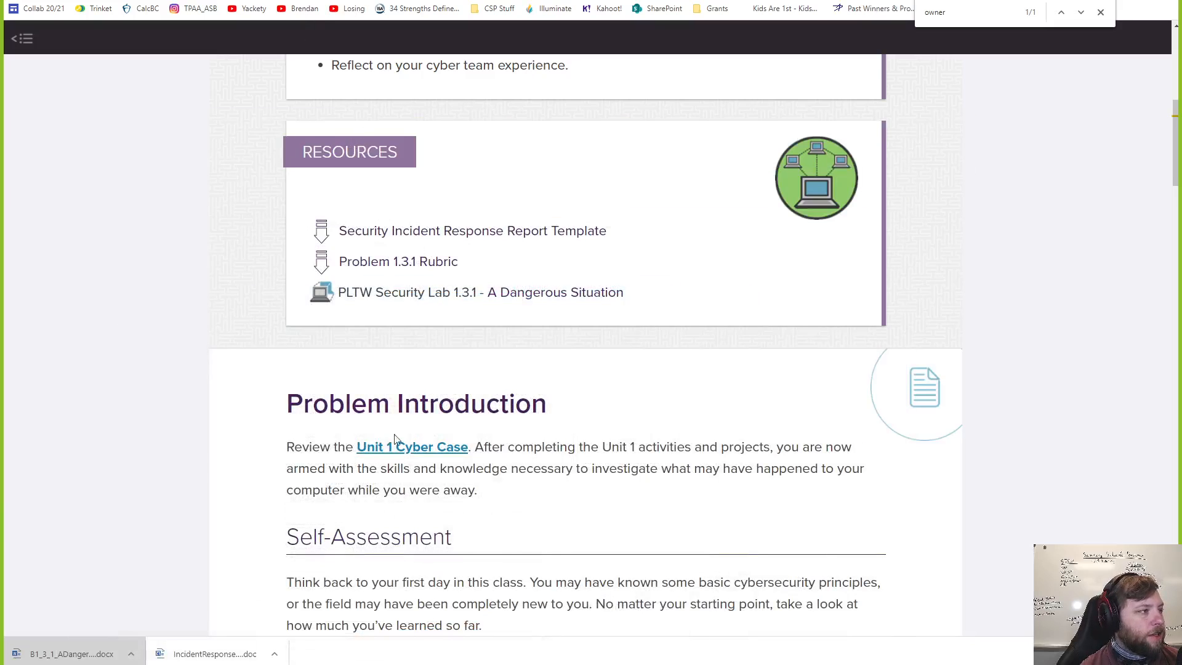
# - Scroll through the Problem 1.3.1 page around its Resources list
pyautogui.scroll(-3)
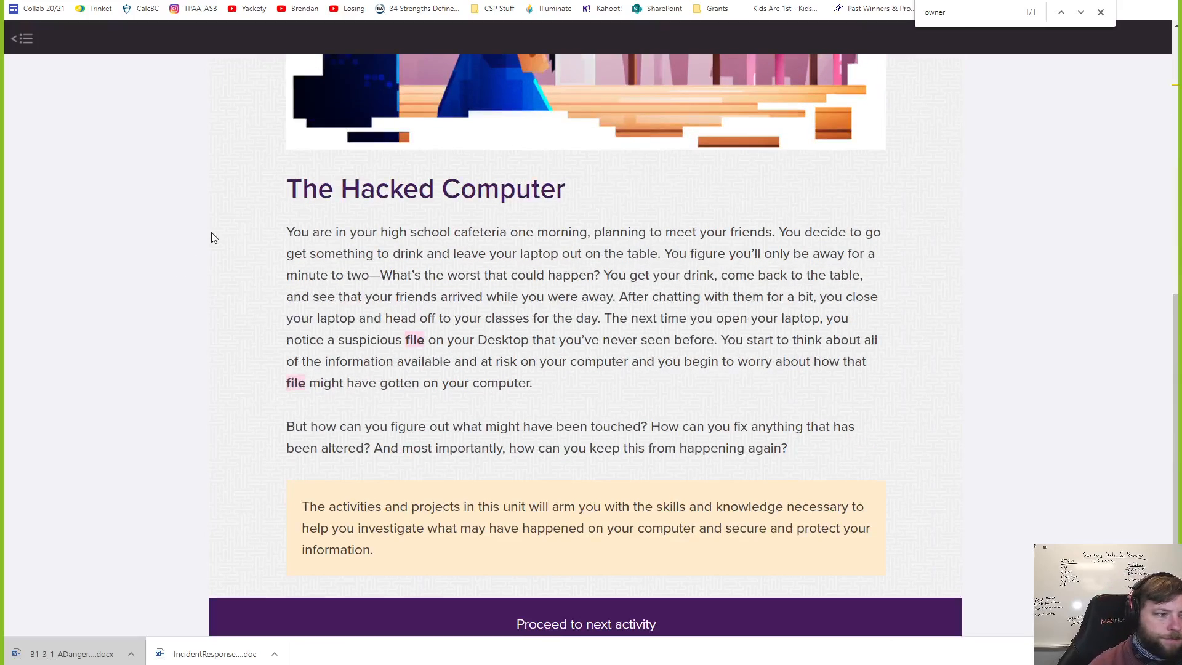
# - Dismiss the in-page Find bar, leaving The Hacked Computer introduction showing
pyautogui.click(1099, 12)
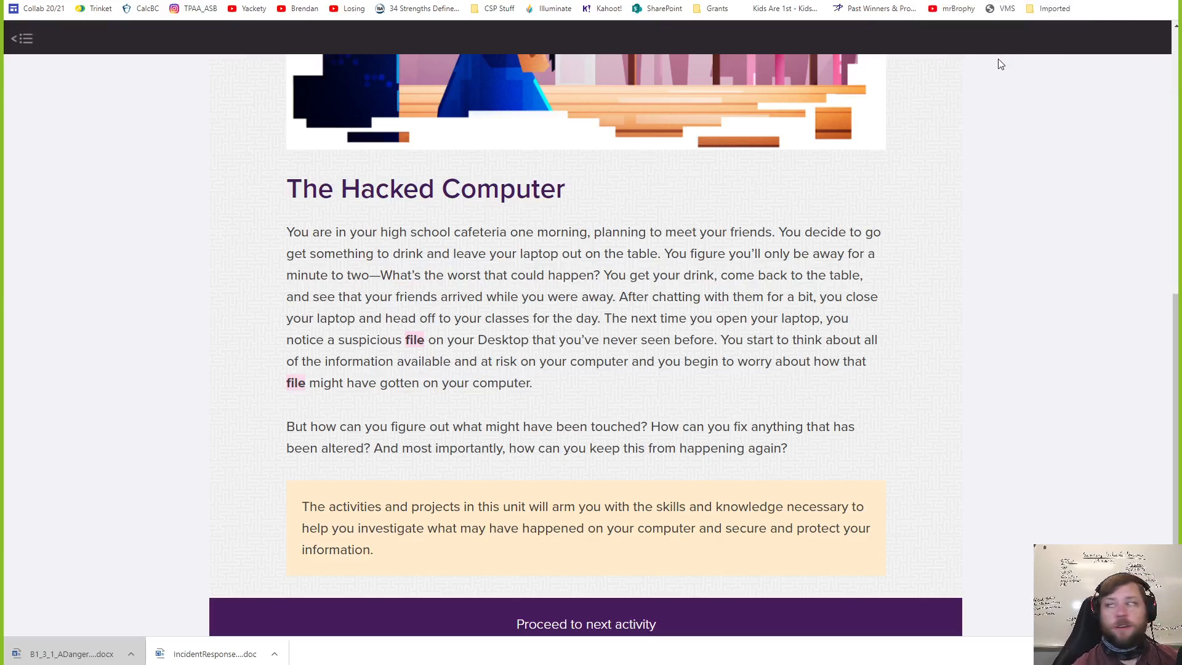
pyautogui.moveTo(713, 246)
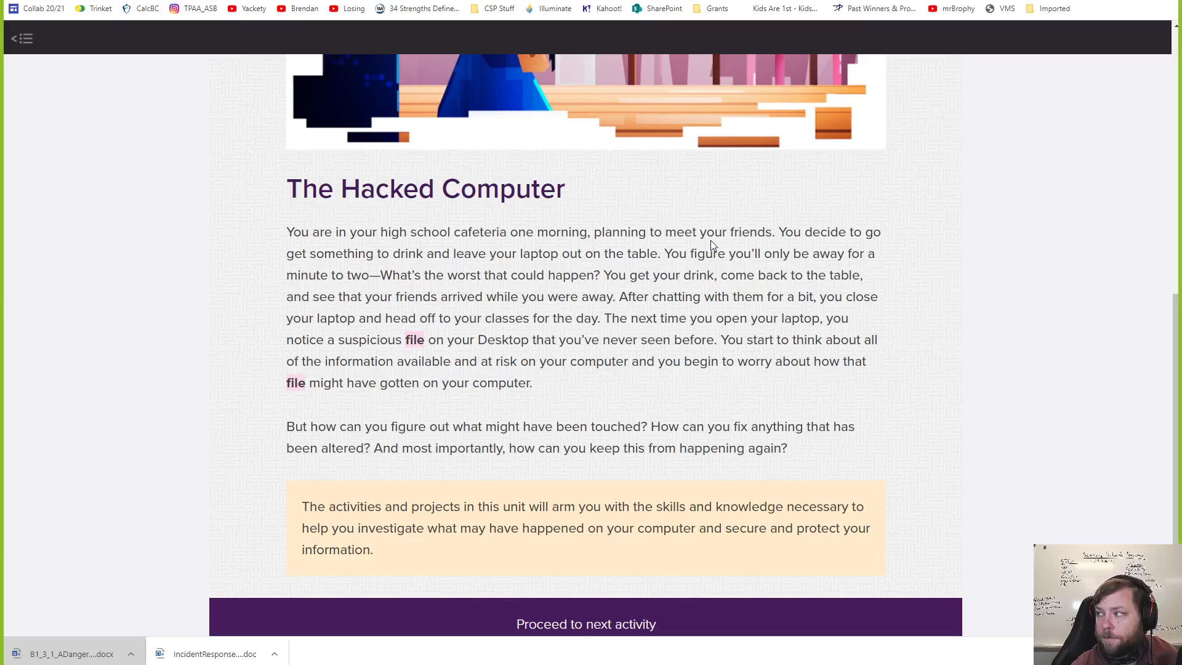
pyautogui.moveTo(497, 281)
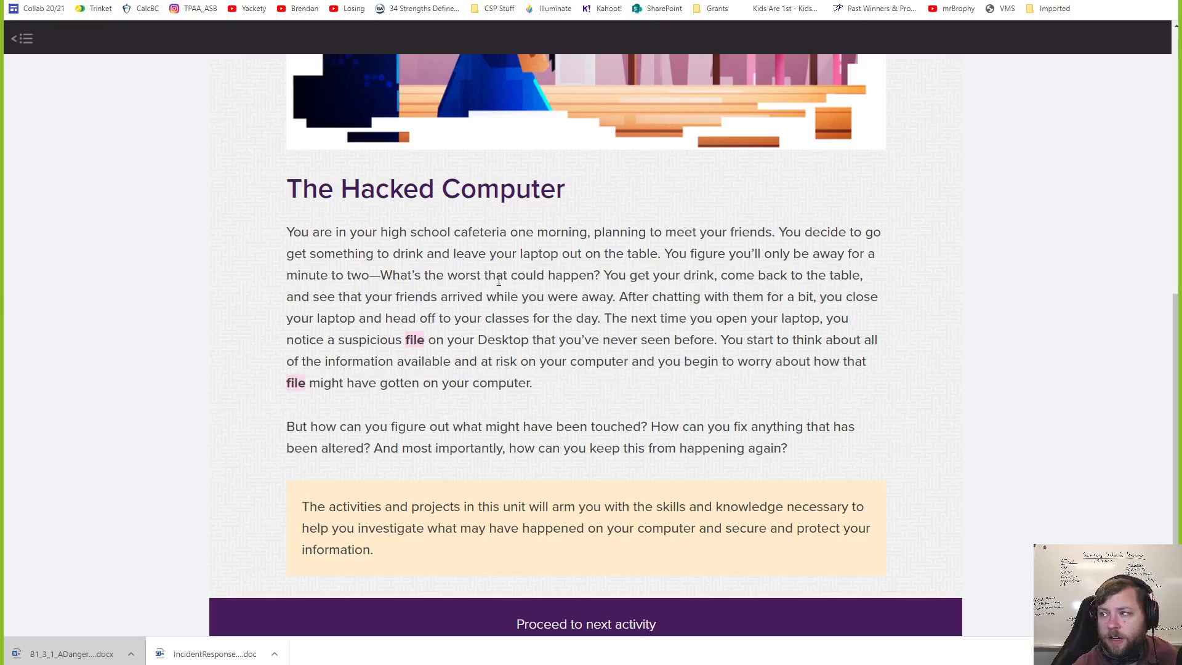
pyautogui.moveTo(600, 361)
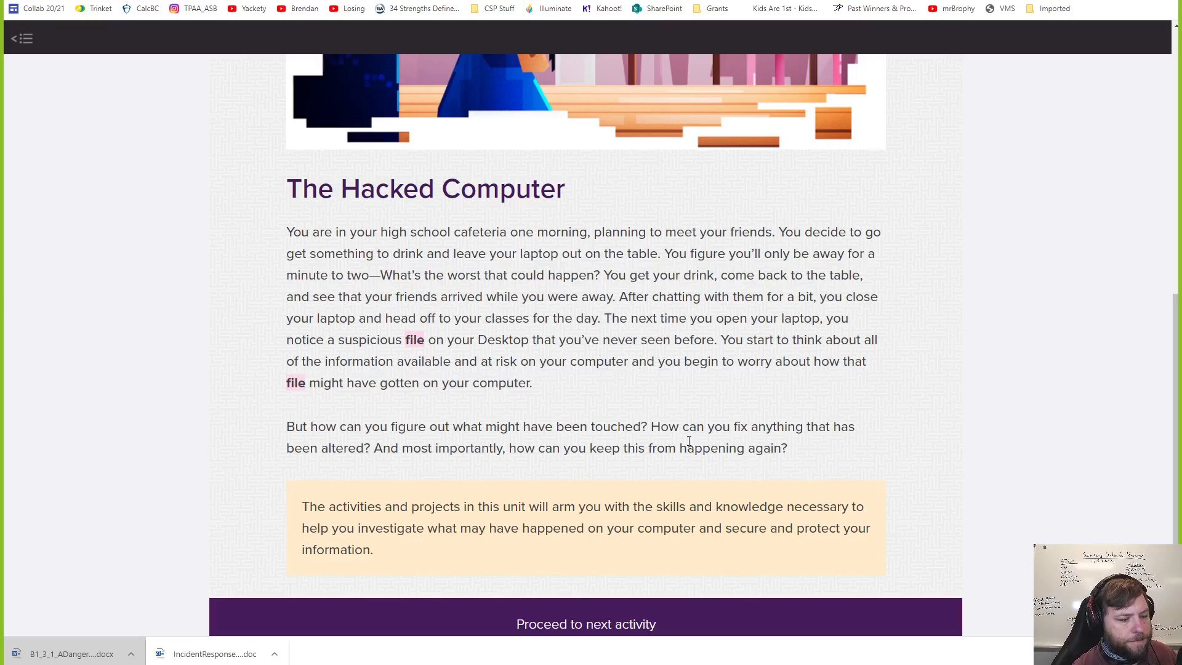
pyautogui.click(21, 39)
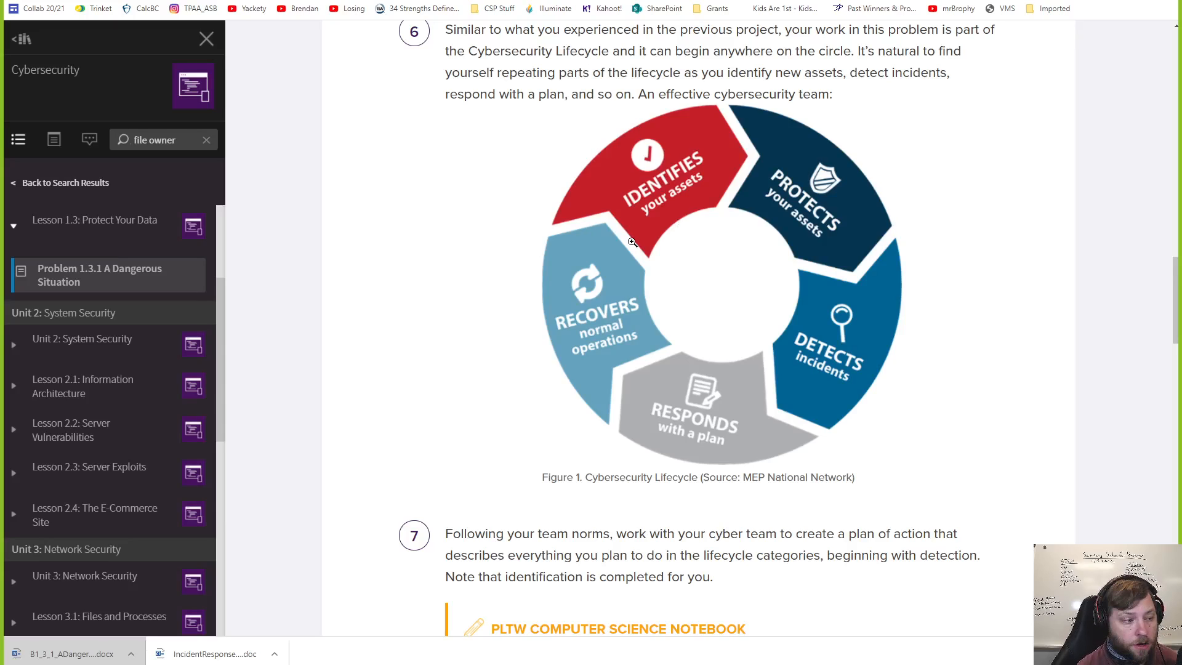
pyautogui.moveTo(621, 249)
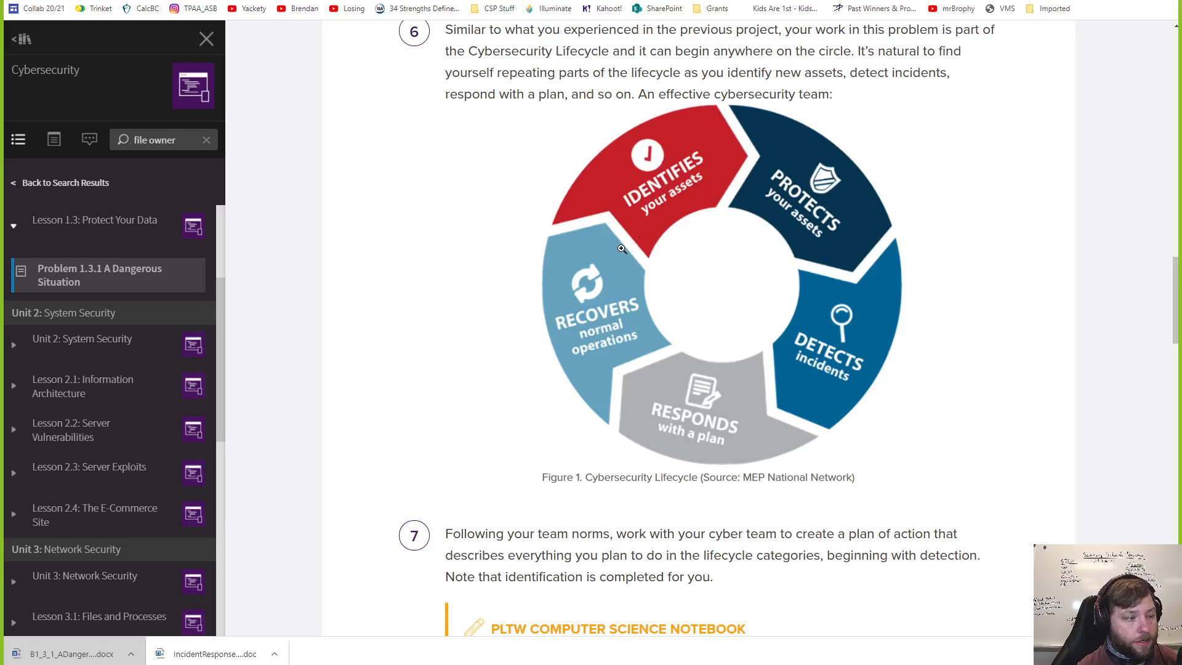
pyautogui.moveTo(895, 238)
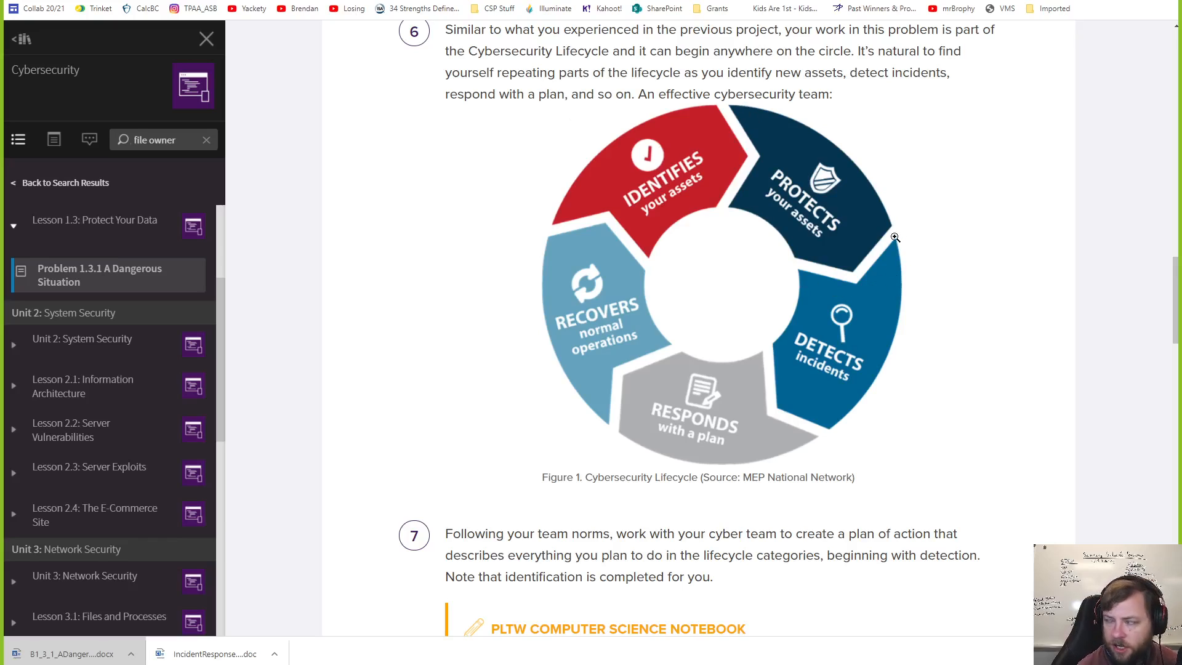
pyautogui.moveTo(771, 347)
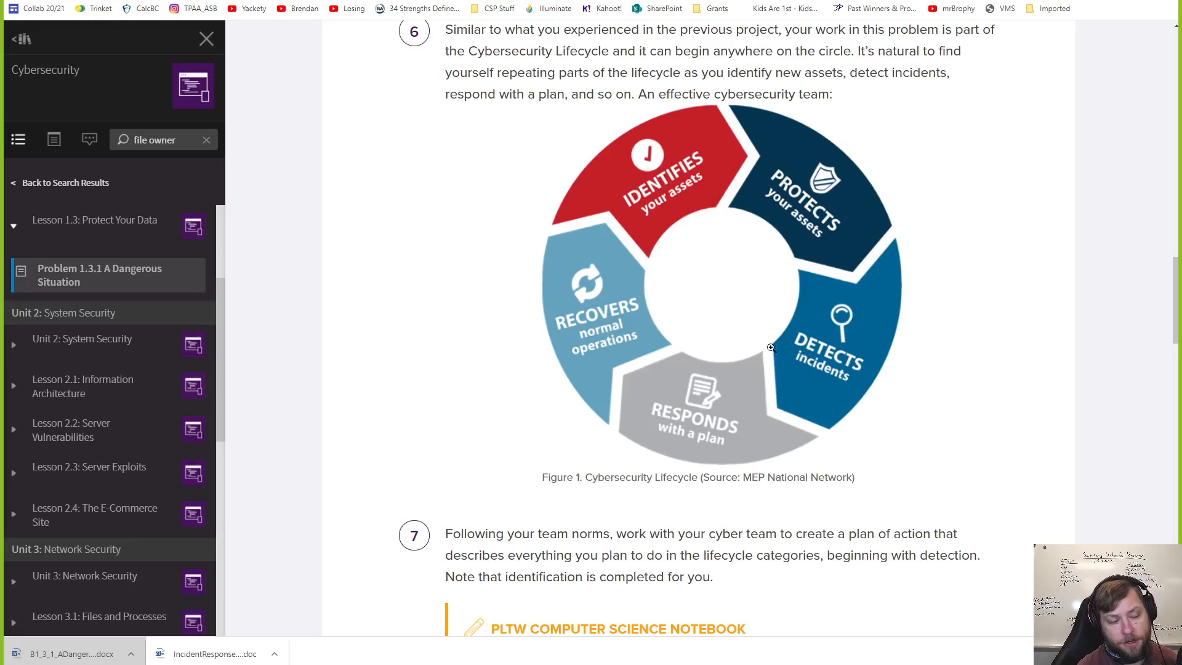
pyautogui.moveTo(695, 463)
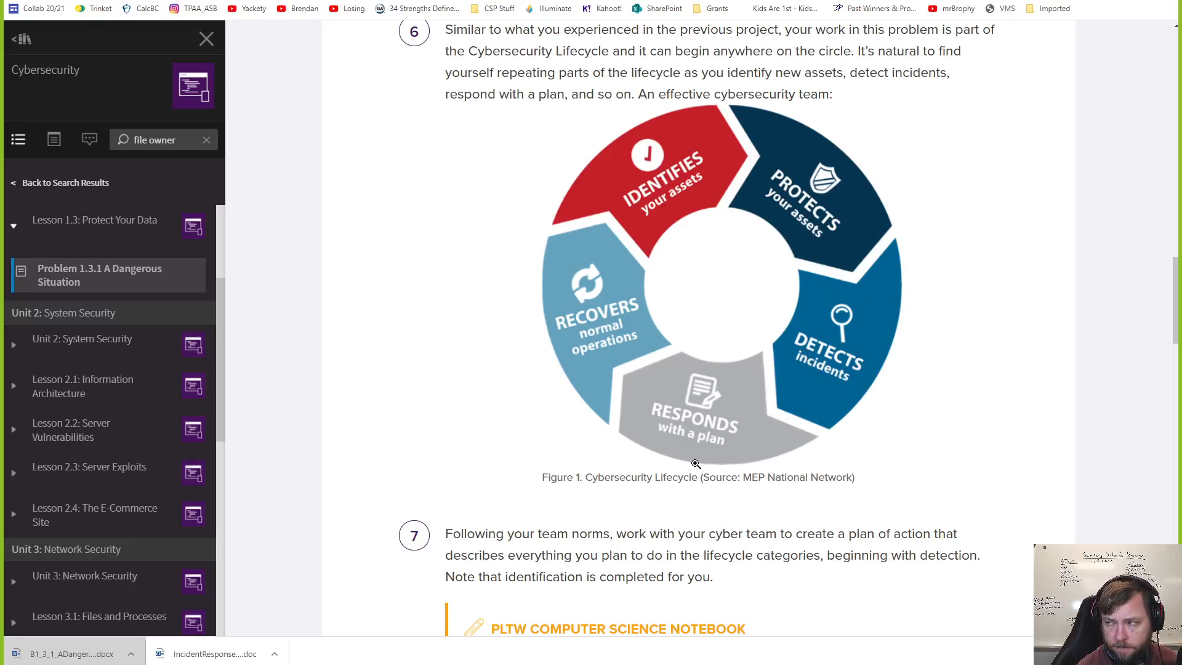
pyautogui.moveTo(596, 227)
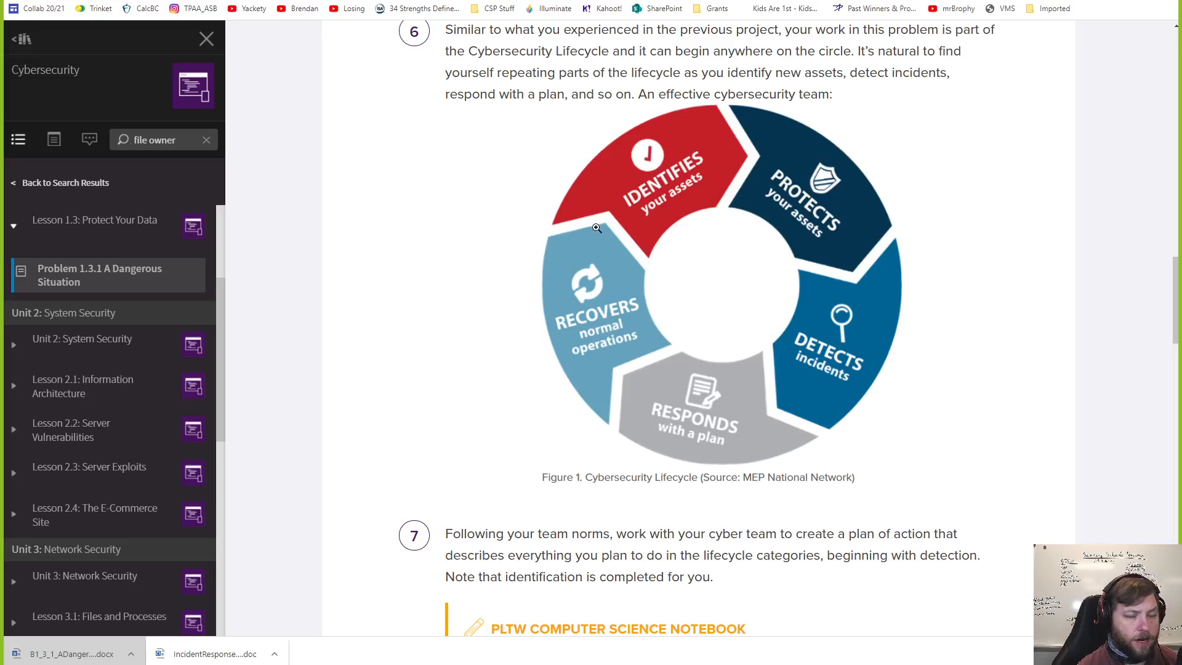
pyautogui.moveTo(616, 230)
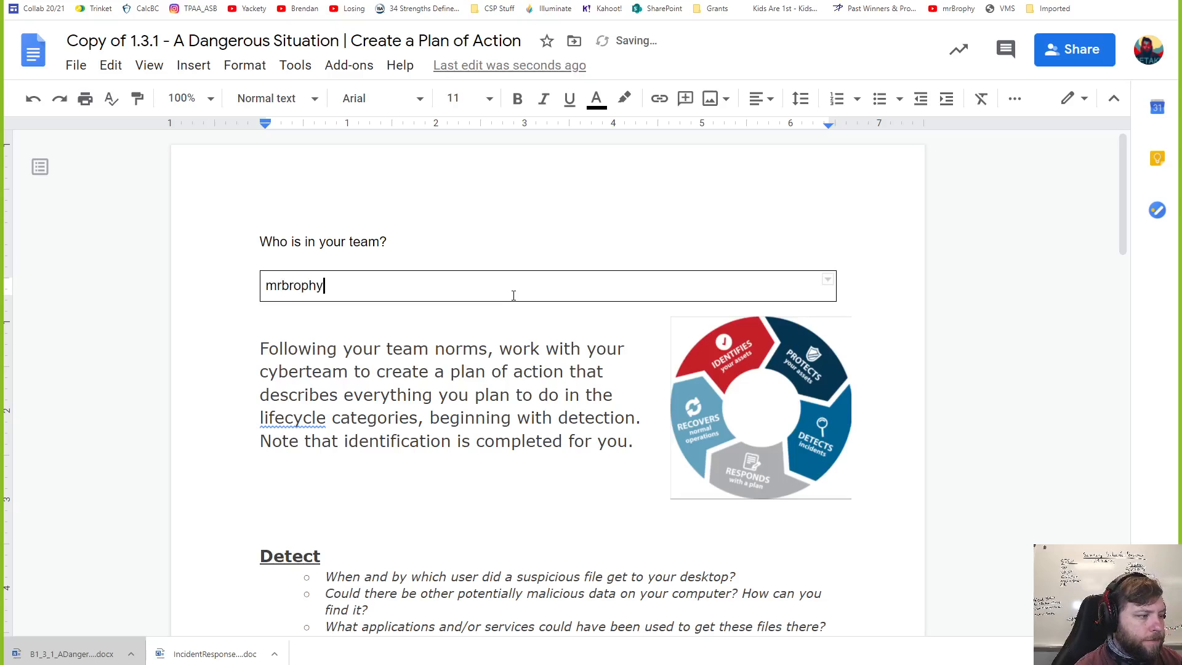
# - Scroll down the Plan of Action copy past the team question to the Detect answers
pyautogui.scroll(-3)
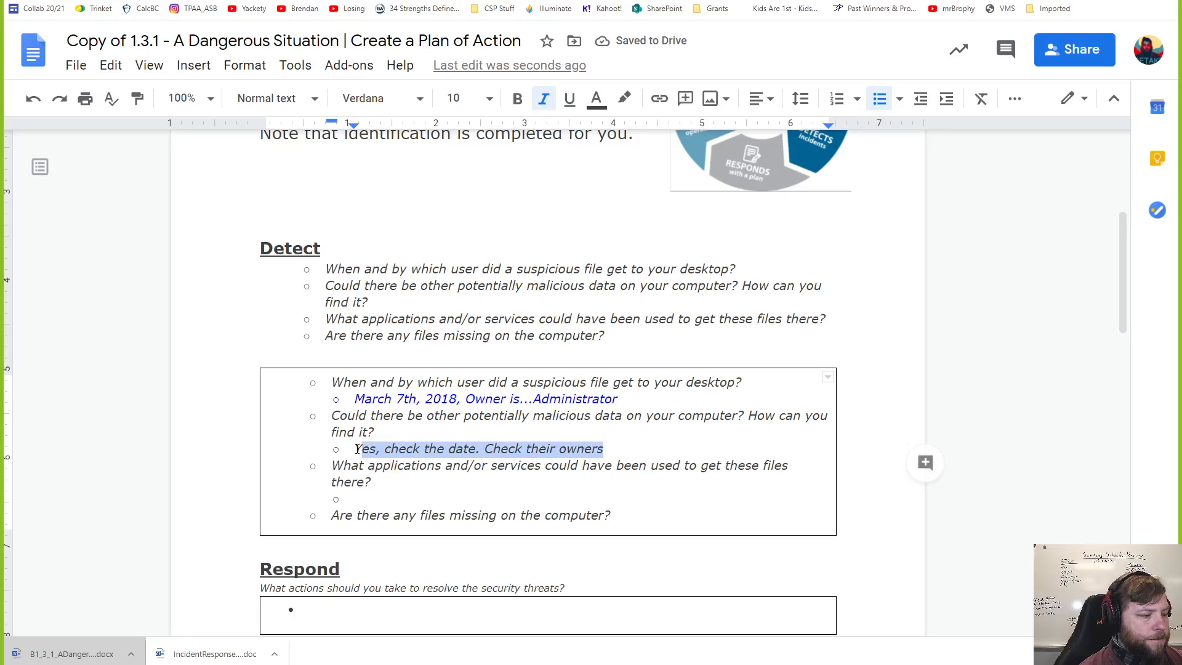
# - Answer the applications question with 'Web browser, Emails, FTP (File Transfer Protocol)' and put question marks under missing files
pyautogui.click(358, 499)
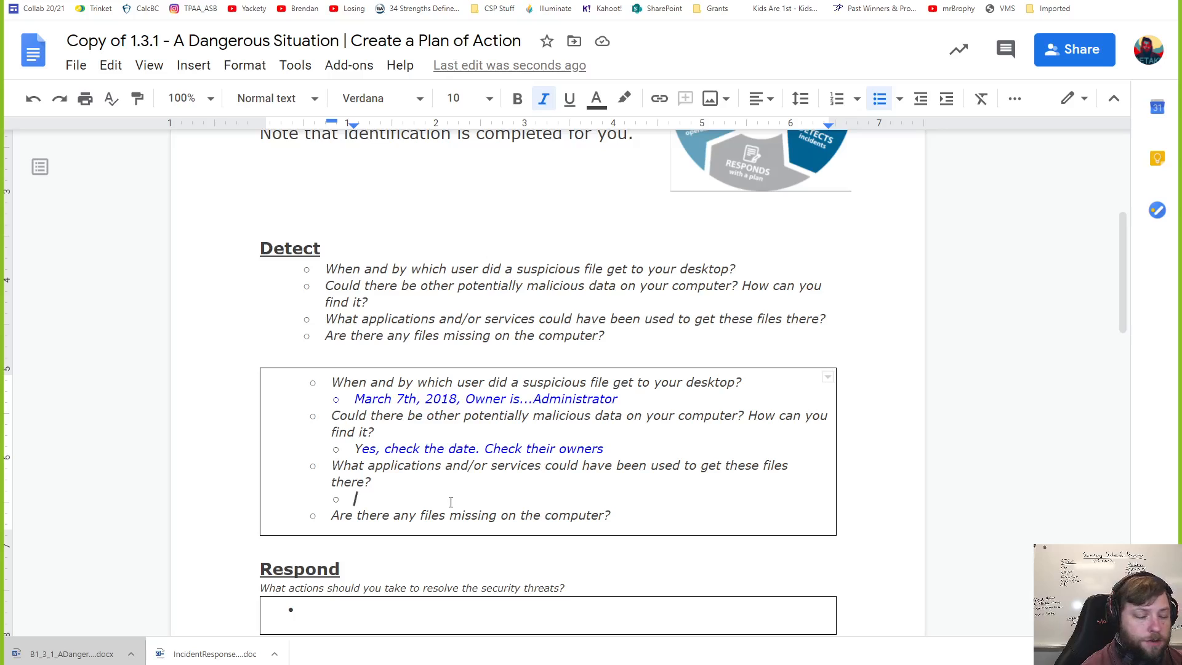
pyautogui.write('Web browser, Emails, FTP (File Transfer Protocol)')
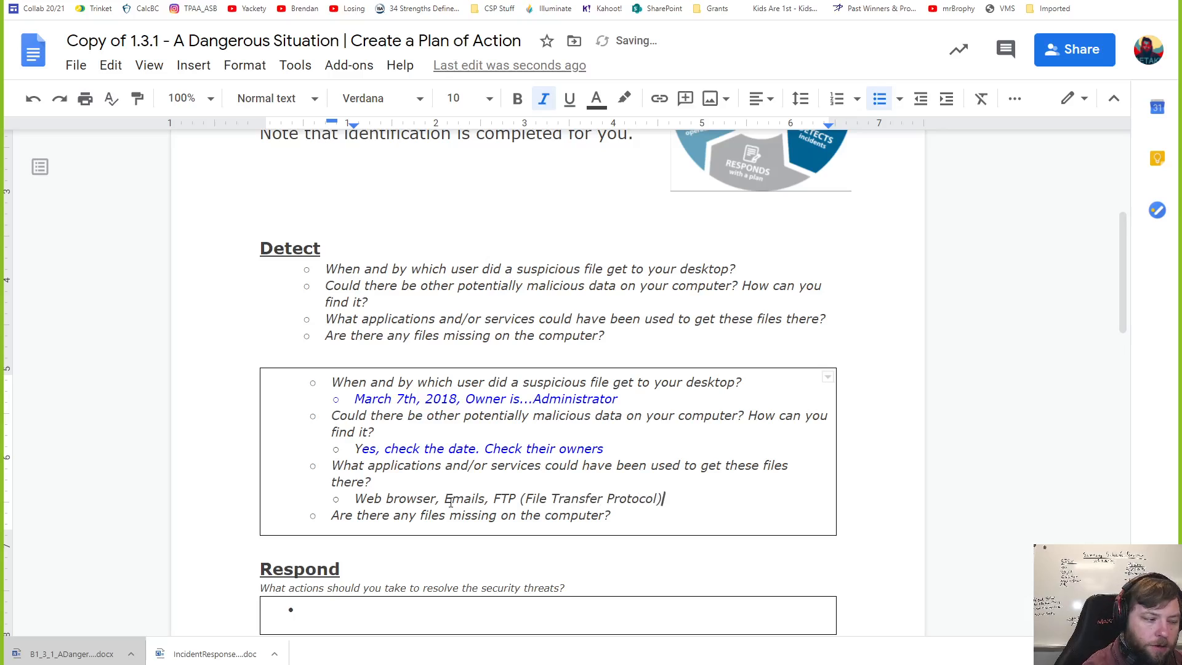
pyautogui.write('???????????????????')
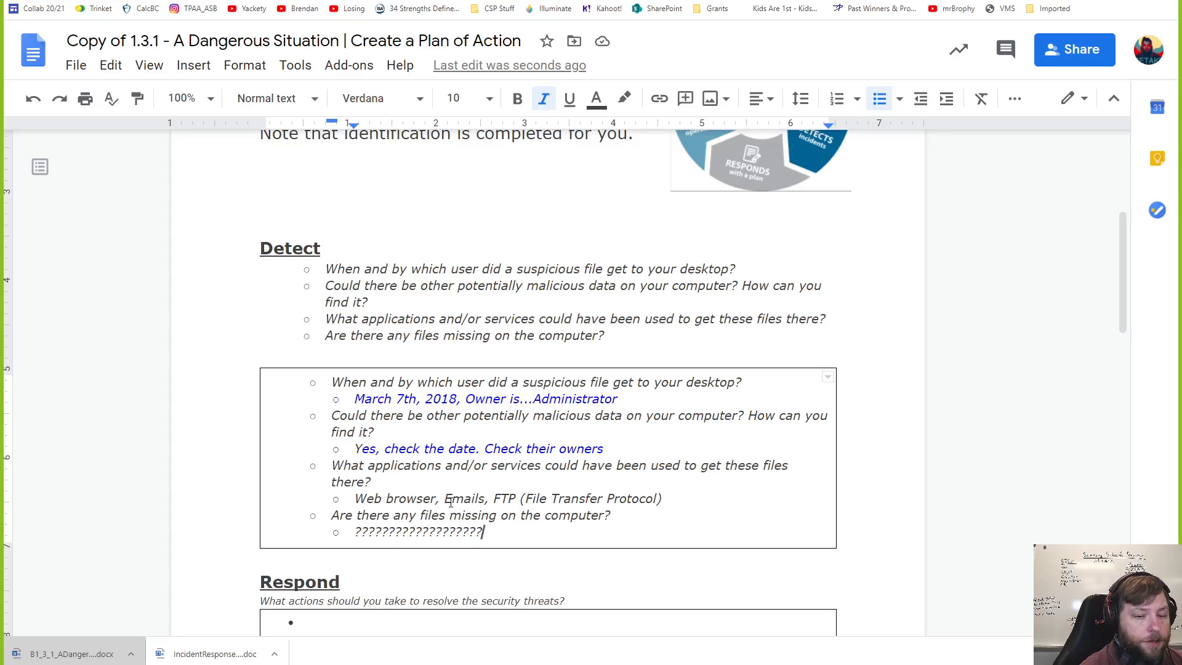
pyautogui.scroll(-3)
pyautogui.write('Sto')
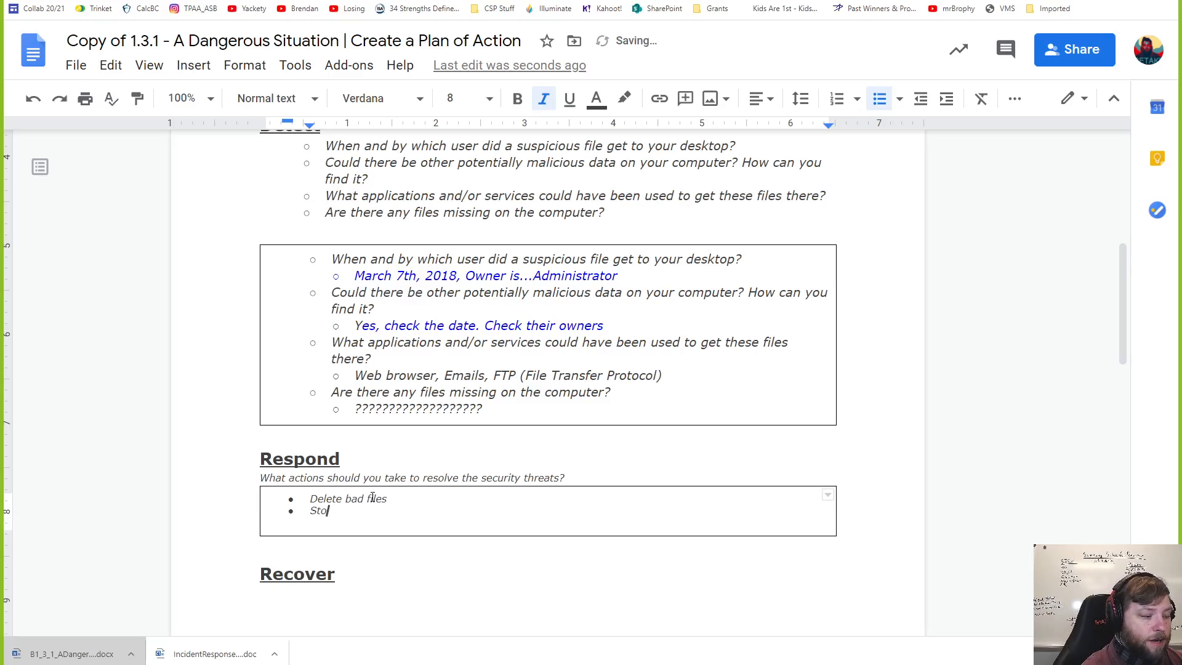
# - Add 'Stop bad processes' as the second Respond action
pyautogui.write('p bad processes/services')
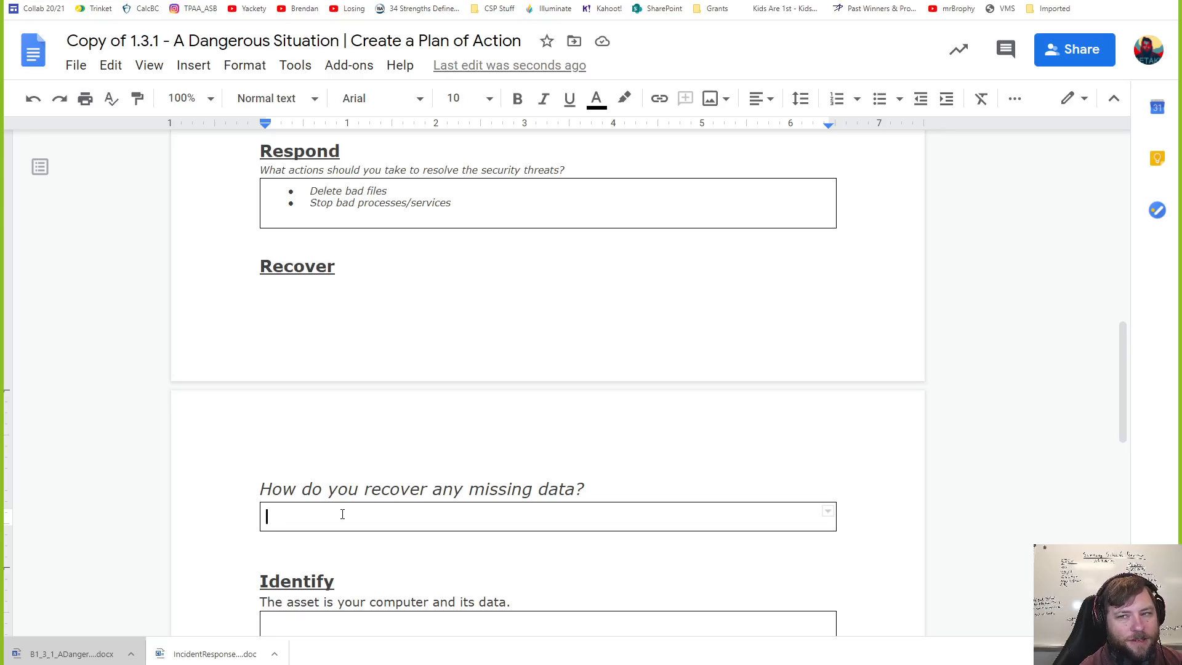
# - Write 'Check the trash can' as the Recover answer for missing data
pyautogui.write('Check the')
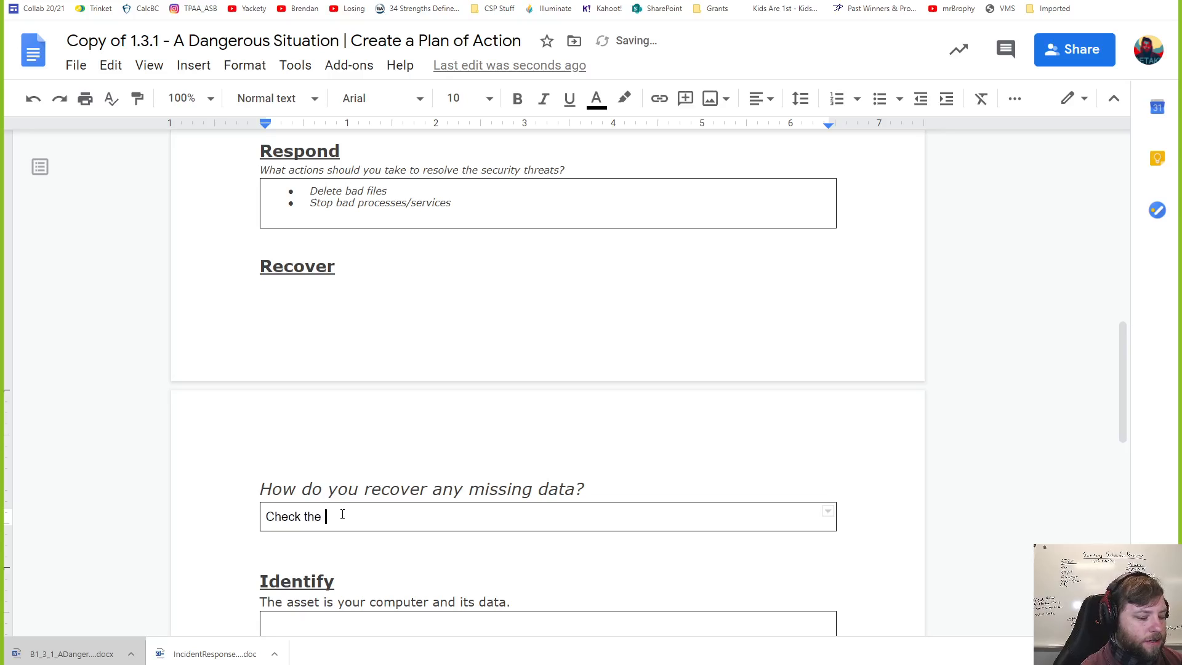
pyautogui.write('rash can')
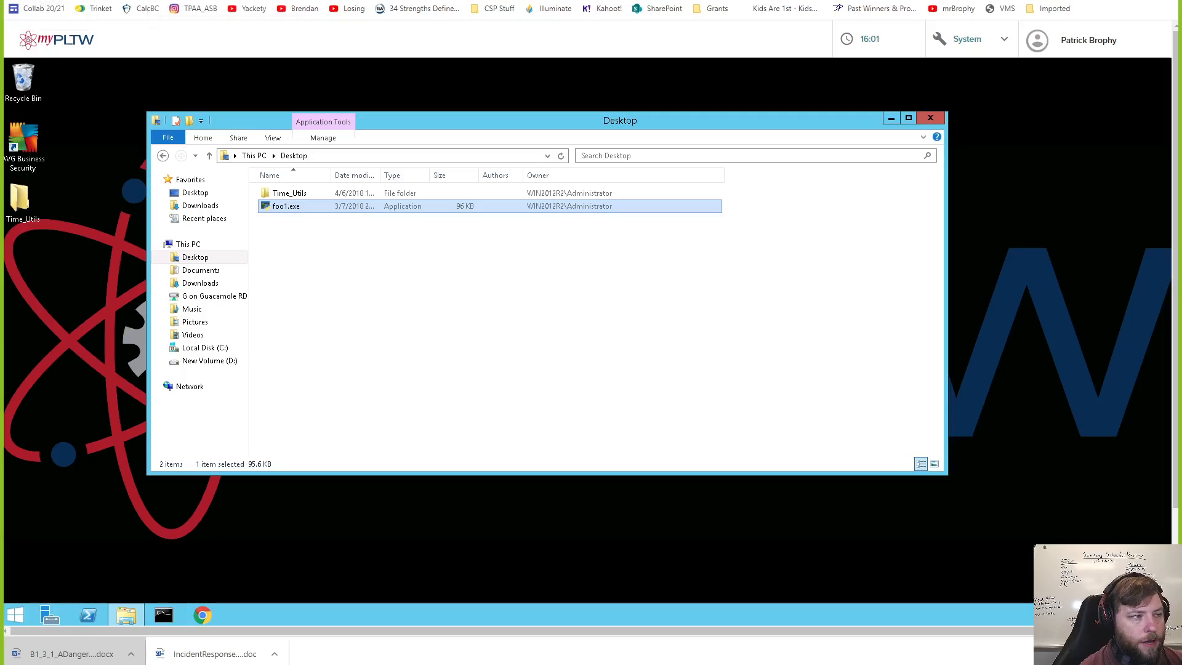
# - Switch to the 1.3.1 Incident Response Report document
pyautogui.click(216, 654)
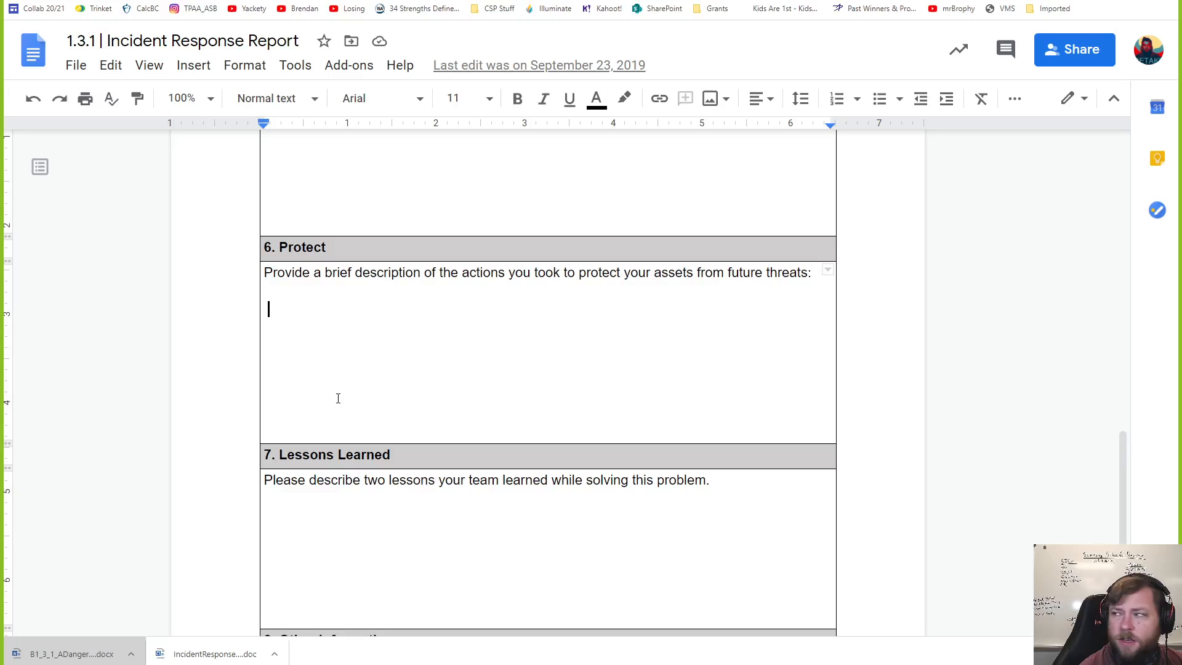